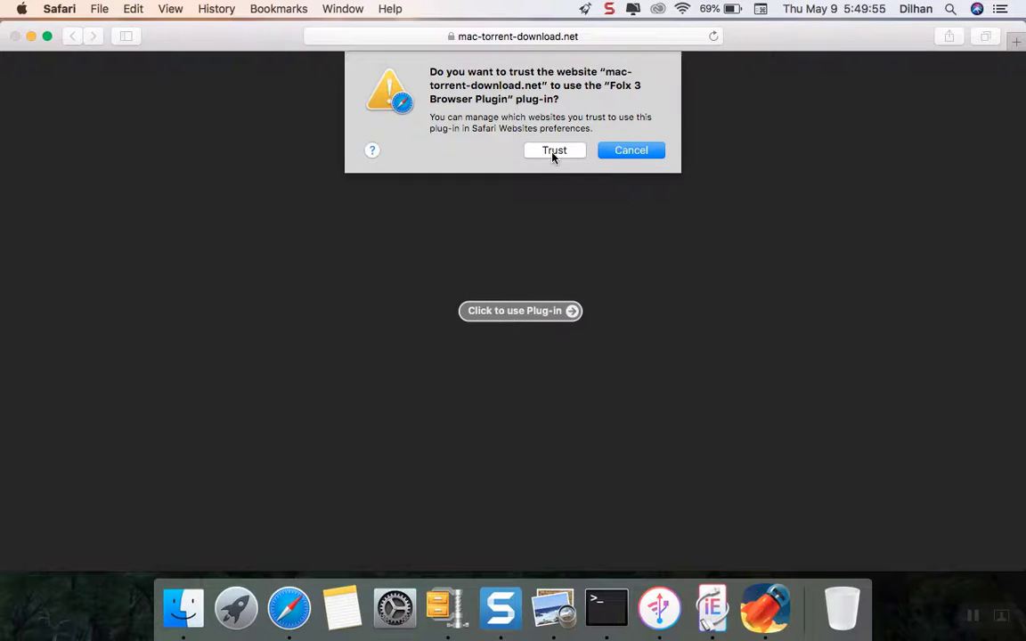
# Trust the Folx plug-in and confirm downloading the MacCleaner PRO torrent file.
pyautogui.click(554, 150)
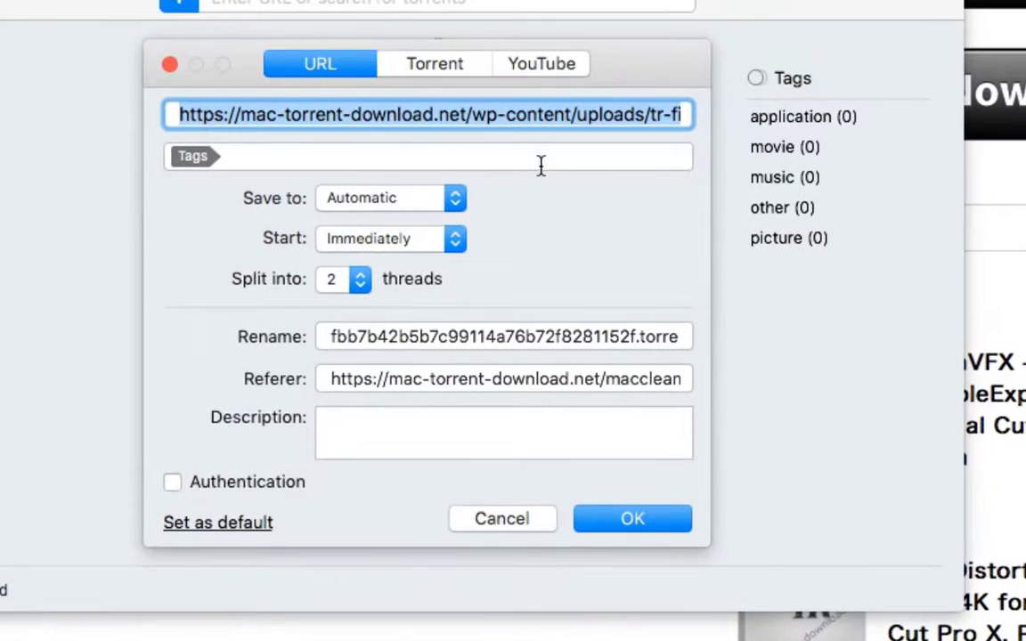
pyautogui.moveTo(360, 129)
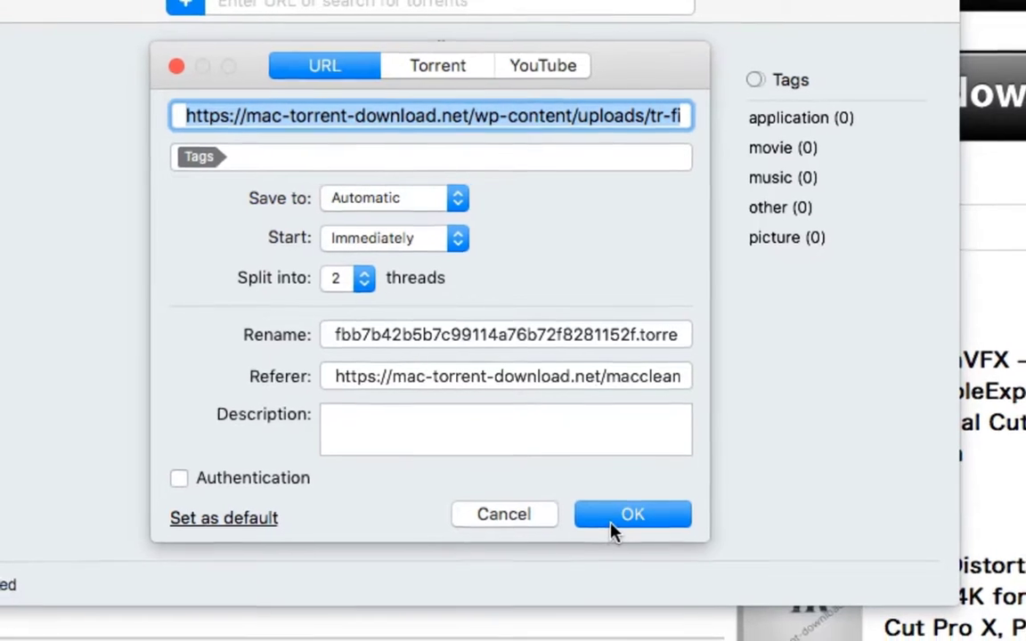
pyautogui.click(632, 514)
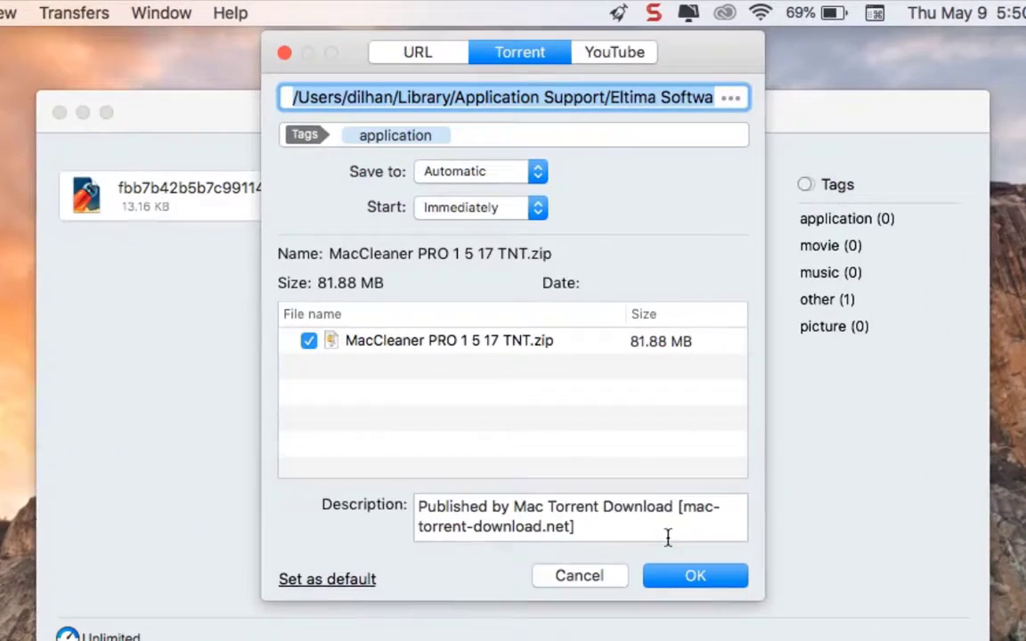
# Confirm the torrent task to start downloading MacCleaner PRO 1 5 17 TNT.zip (81.88 MB).
pyautogui.click(694, 575)
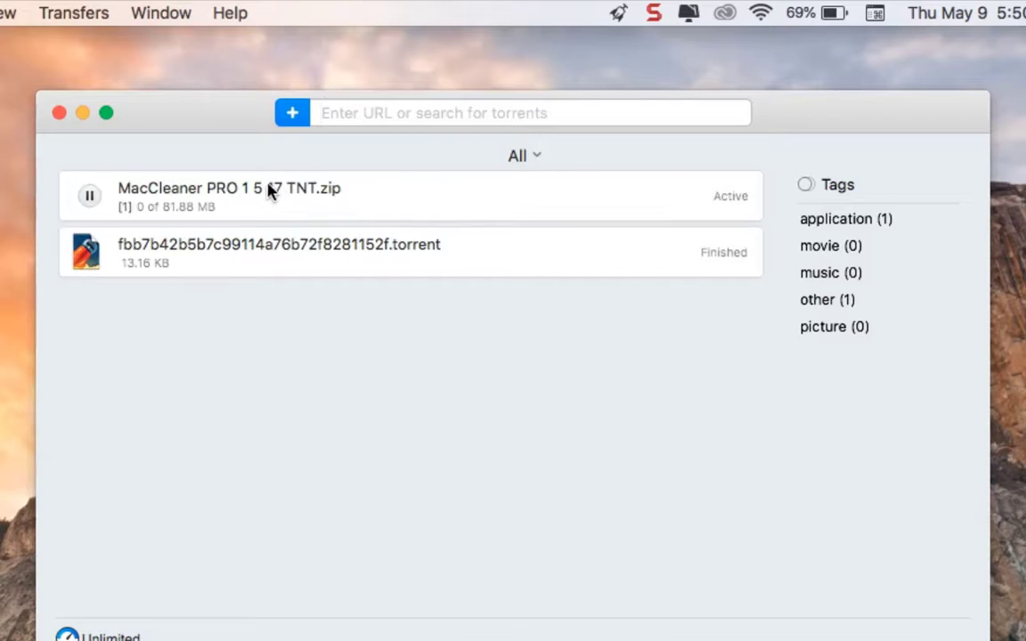
pyautogui.moveTo(373, 208)
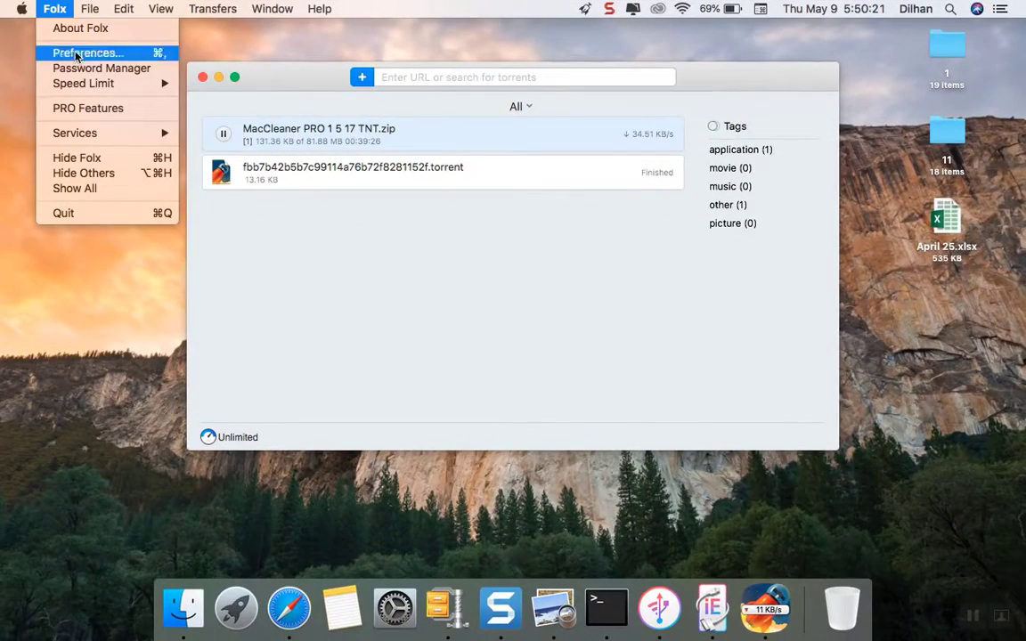
# In Preferences, set maximum active uploads to 25, then view the Proxy settings.
pyautogui.click(87, 51)
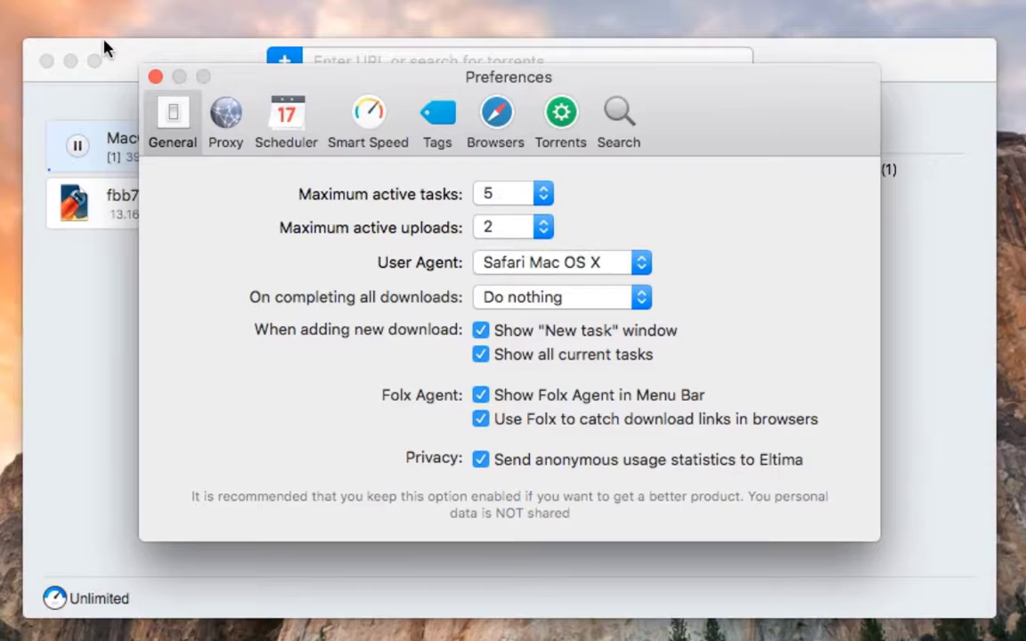
pyautogui.moveTo(456, 198)
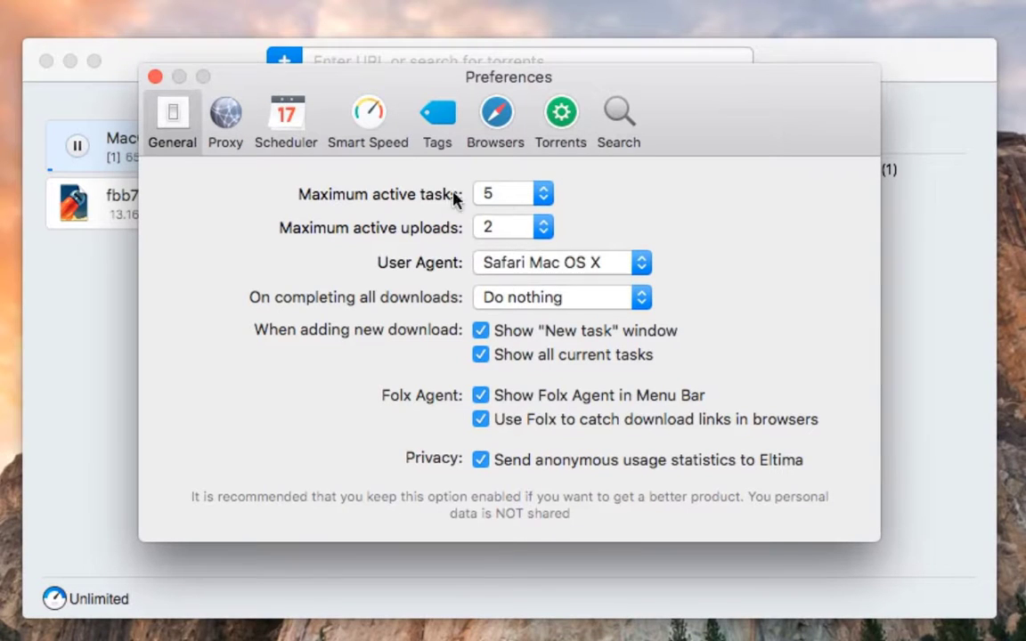
pyautogui.moveTo(376, 205)
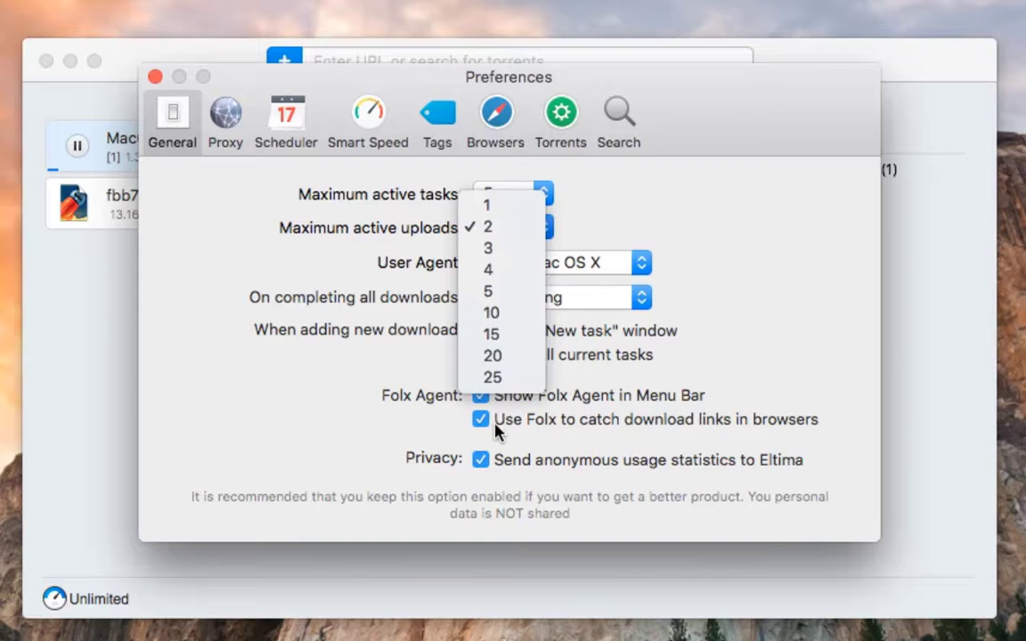
pyautogui.click(492, 377)
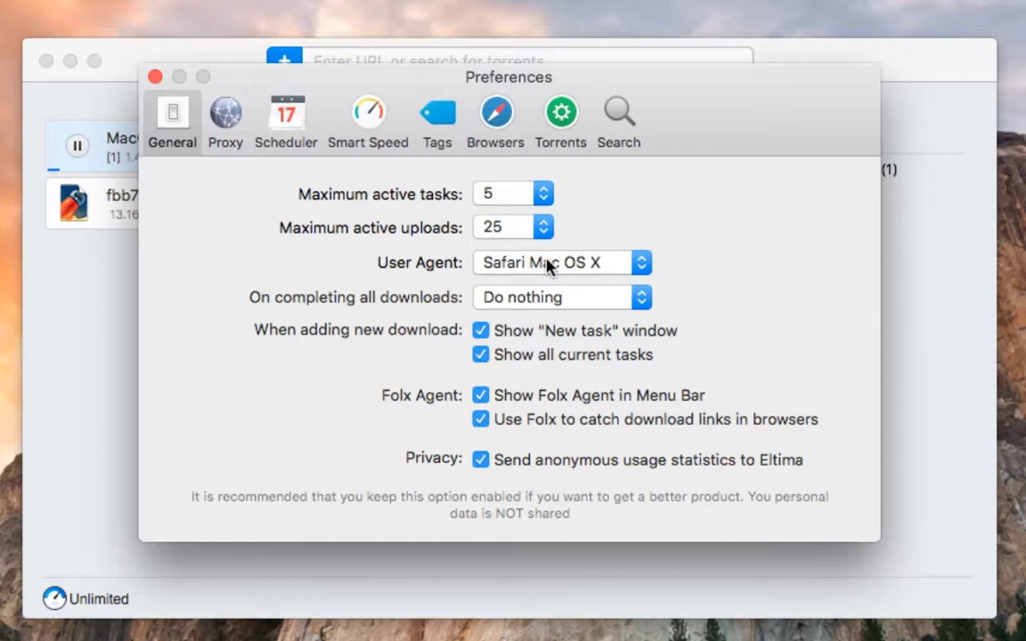
pyautogui.moveTo(737, 297)
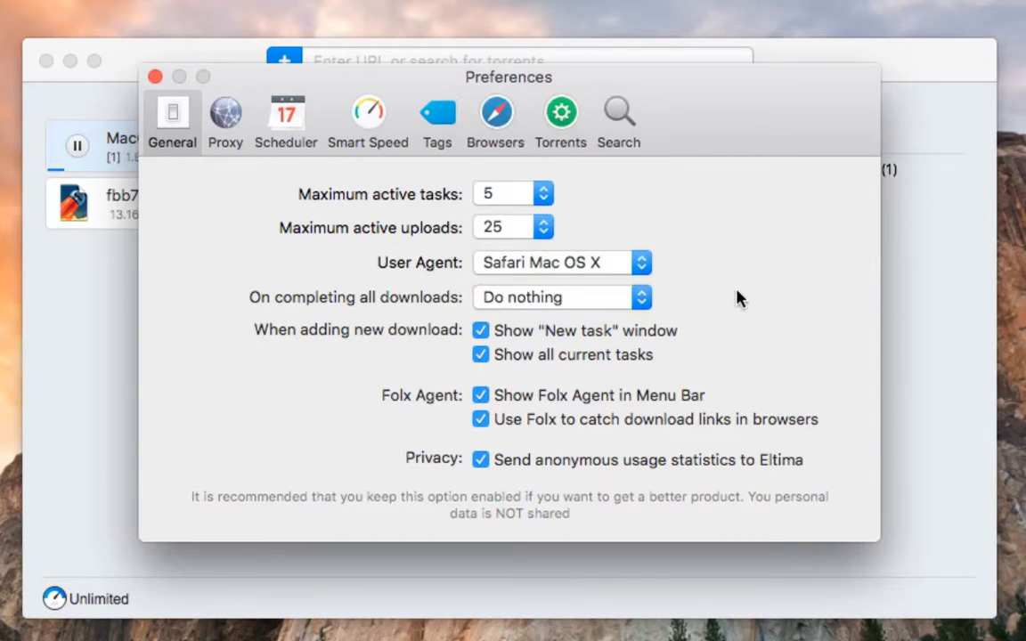
pyautogui.click(561, 297)
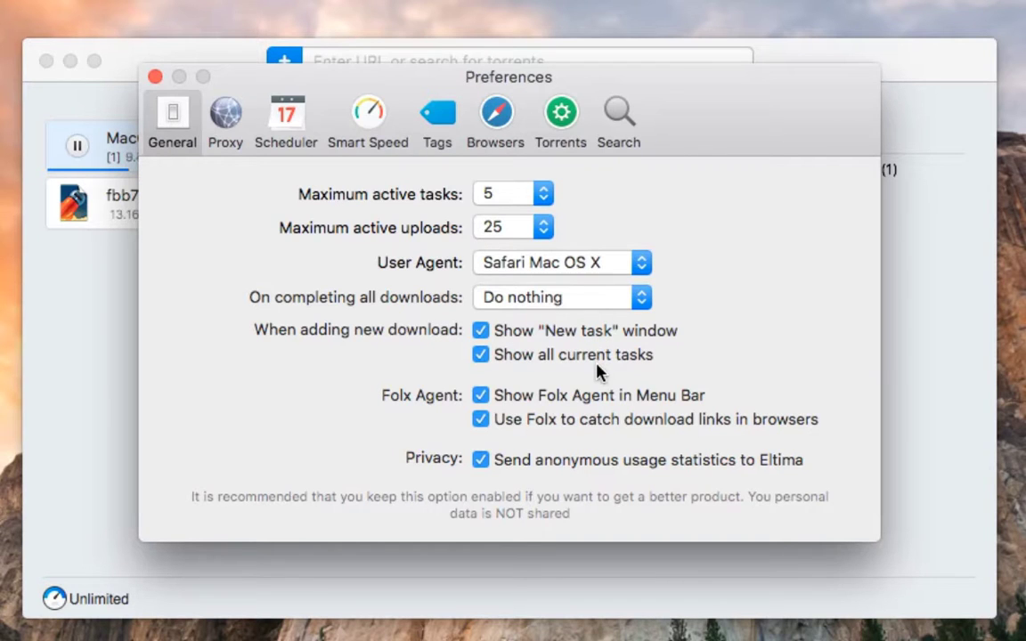
pyautogui.moveTo(643, 412)
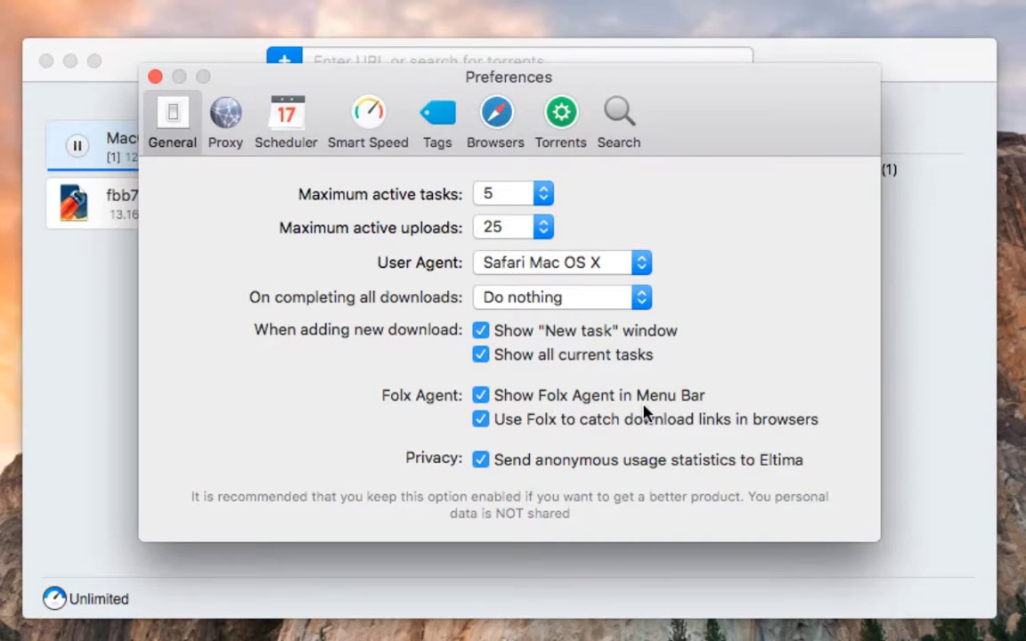
pyautogui.click(224, 116)
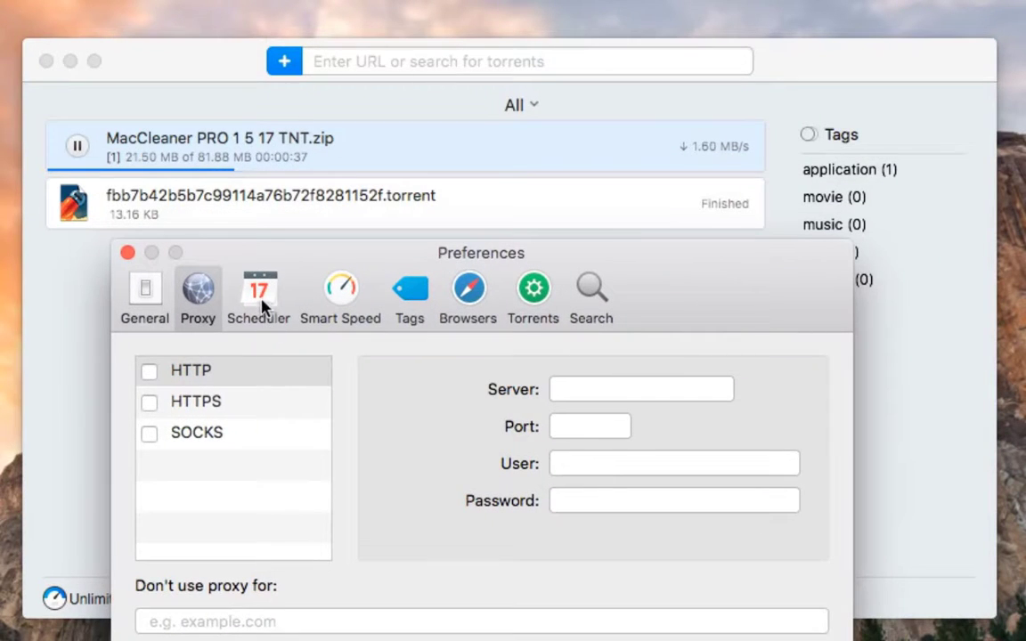
# Review the Scheduler, Smart Speed, Tags, Browsers, Torrents and Search settings, then close Preferences.
pyautogui.click(258, 294)
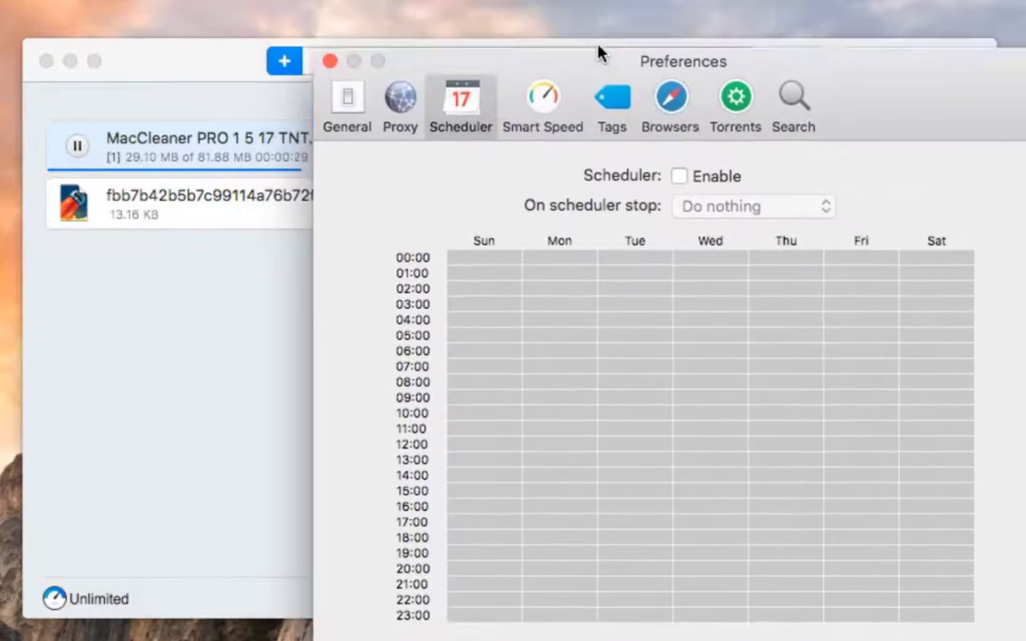
pyautogui.click(286, 294)
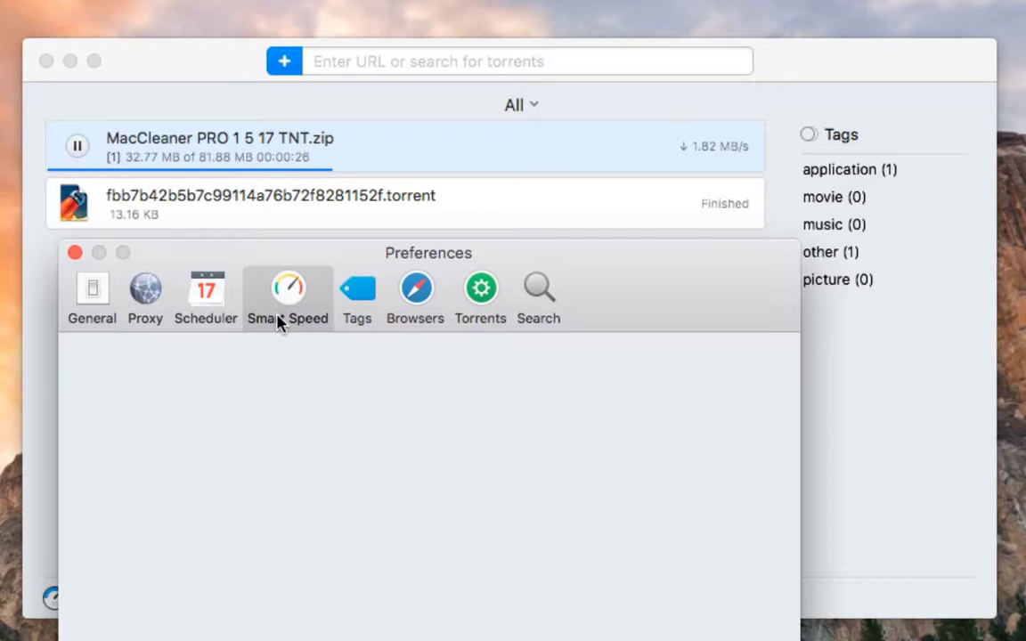
pyautogui.click(287, 294)
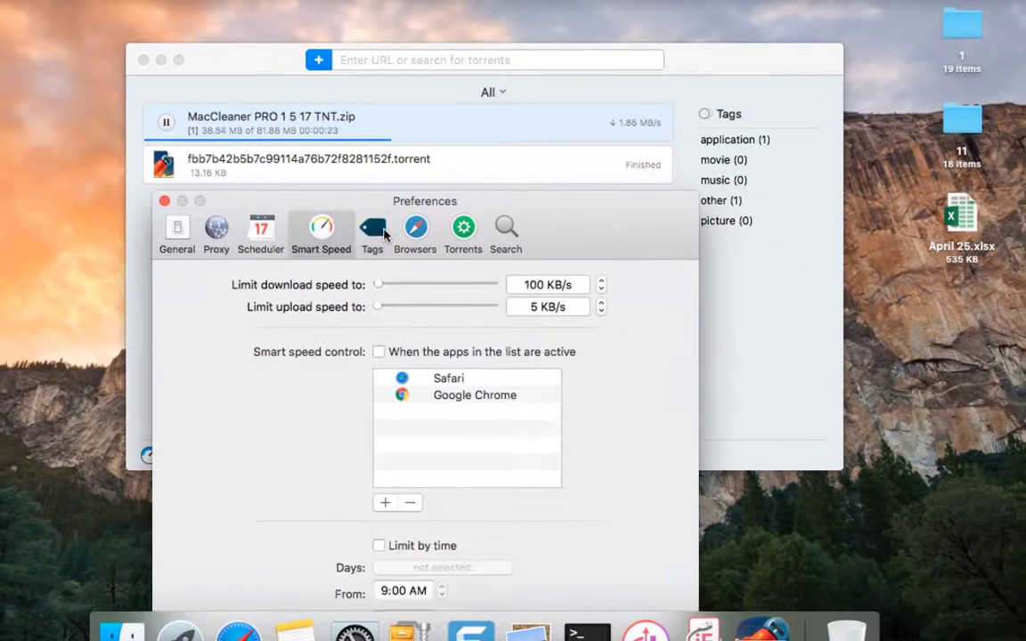
pyautogui.click(415, 229)
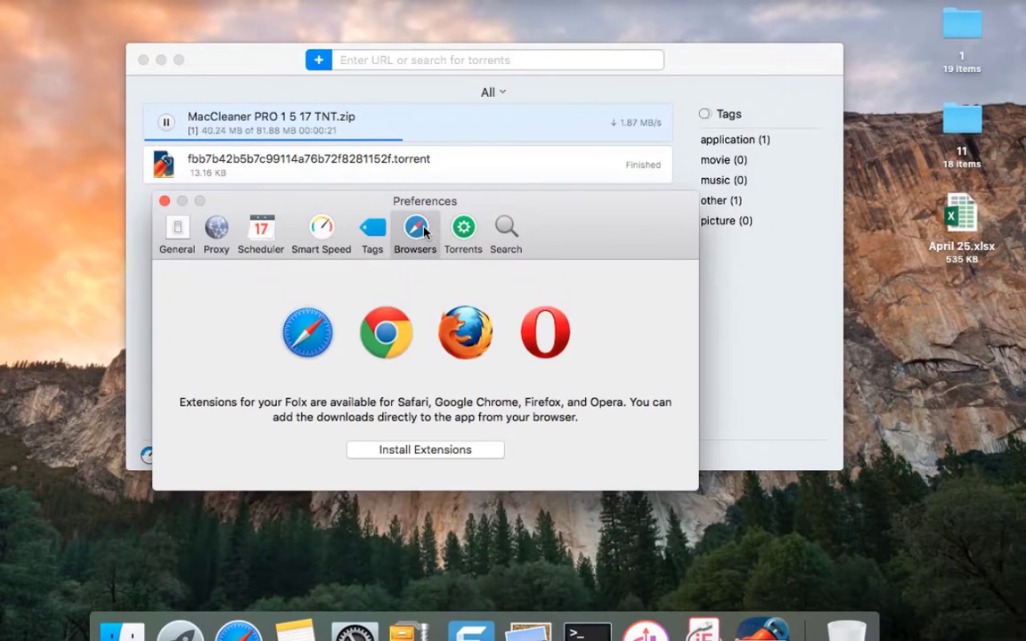
pyautogui.click(462, 228)
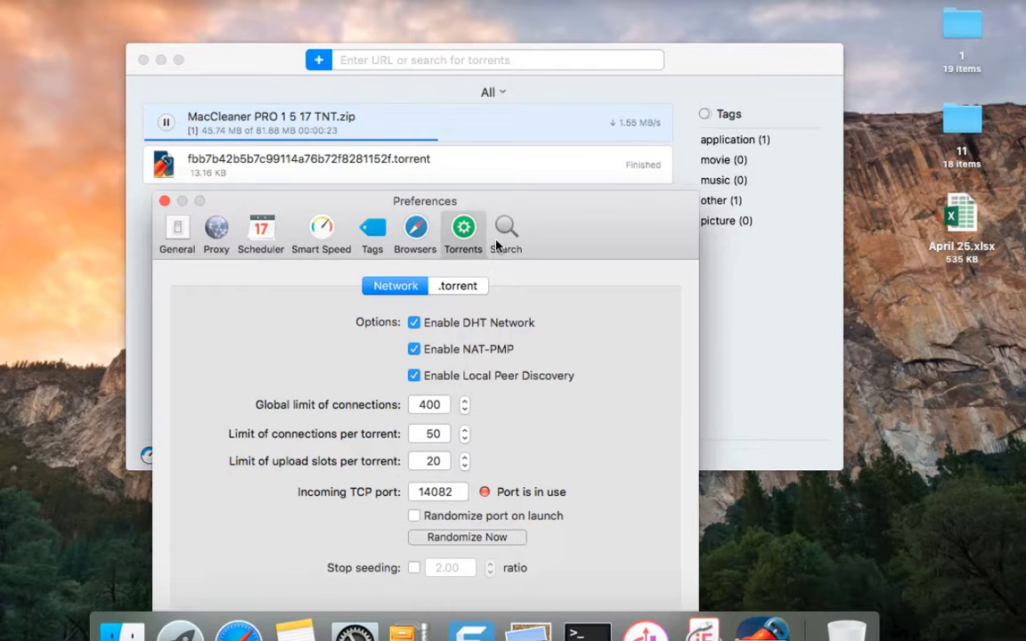
pyautogui.click(506, 226)
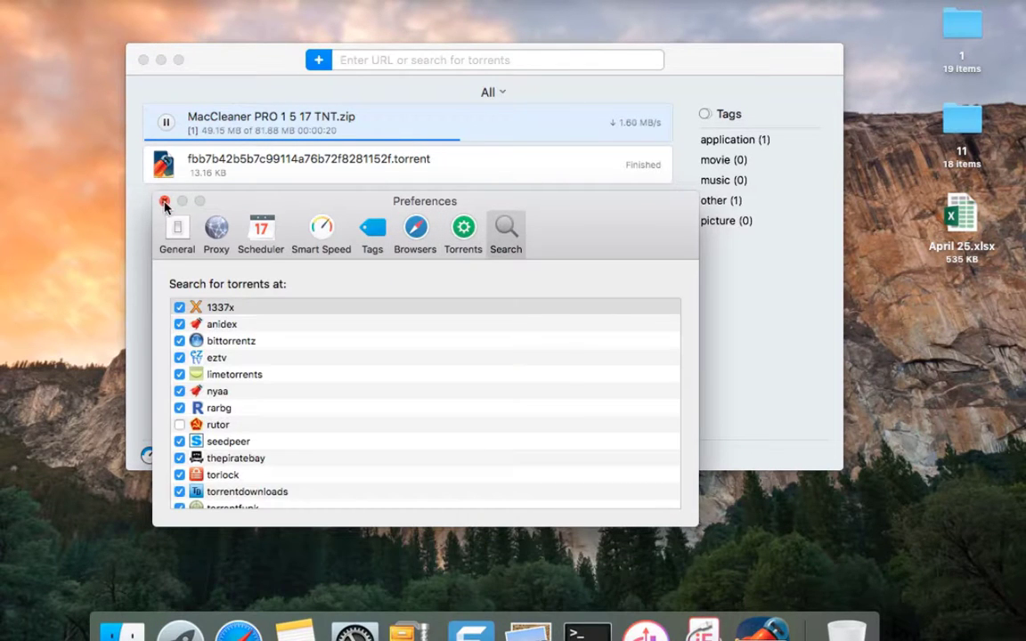
pyautogui.click(165, 203)
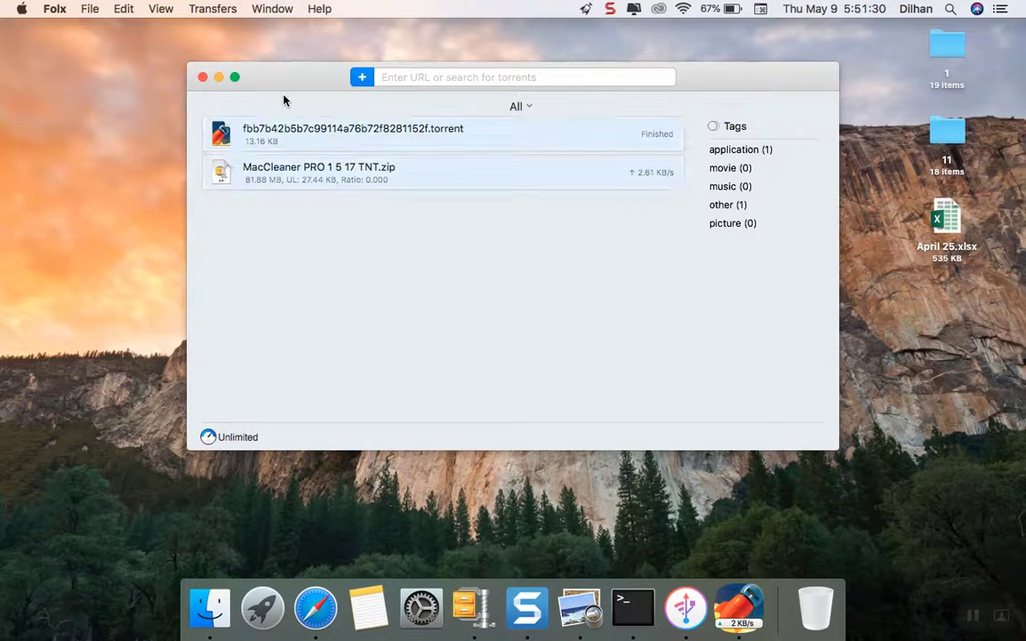
# Delete both selected download tasks and confirm the deletion.
pyautogui.rightClick(352, 133)
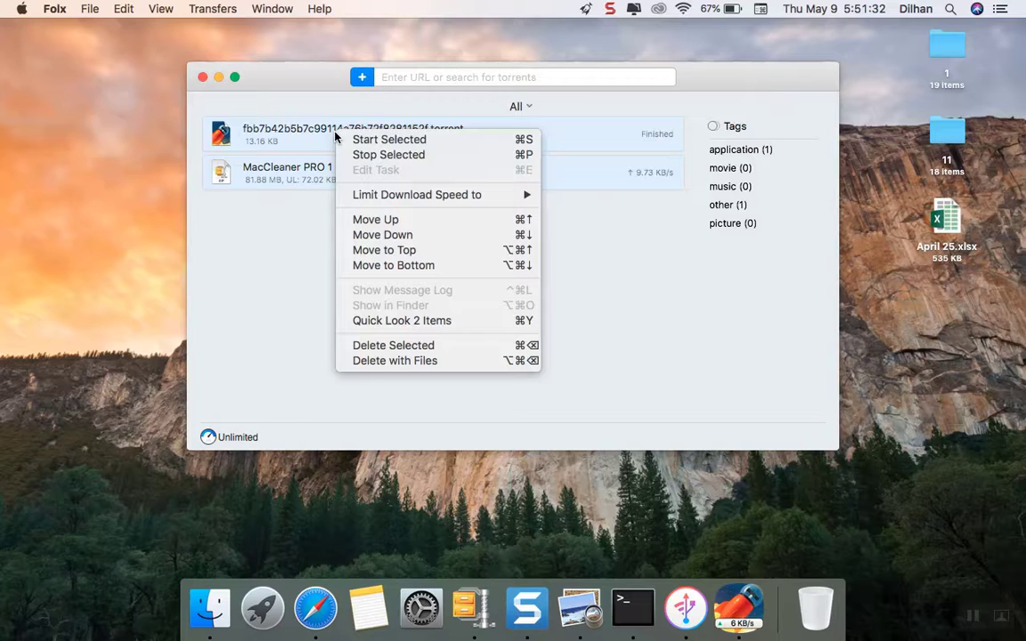
pyautogui.moveTo(394, 345)
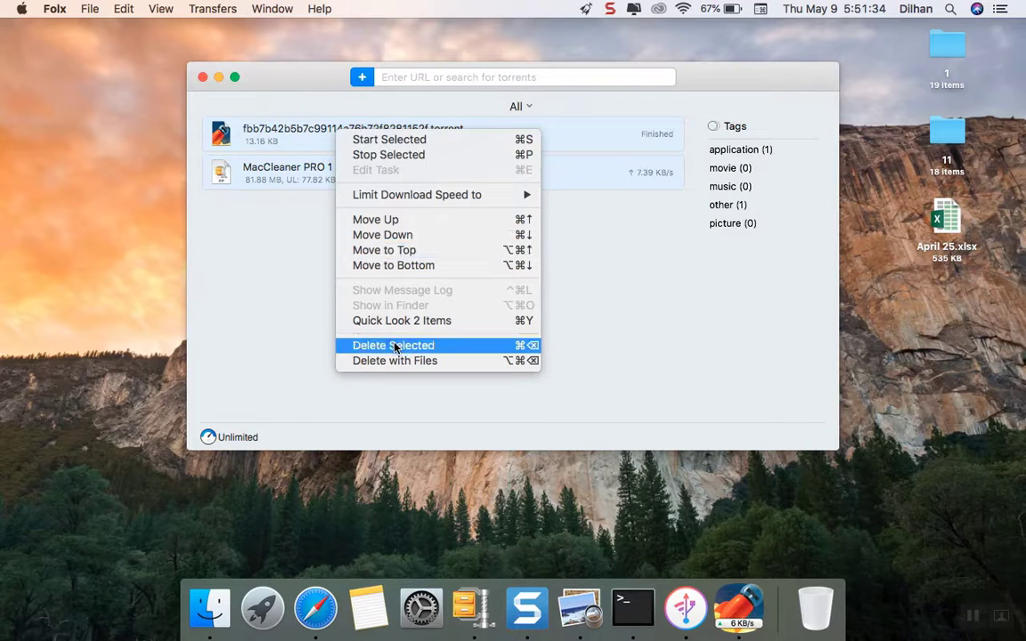
pyautogui.click(394, 345)
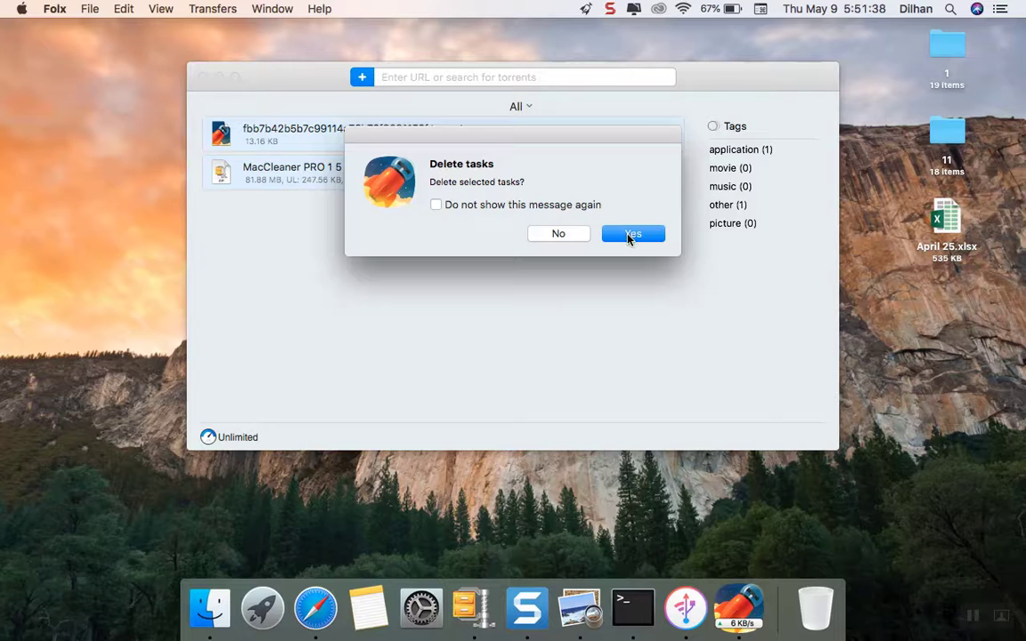
pyautogui.click(632, 234)
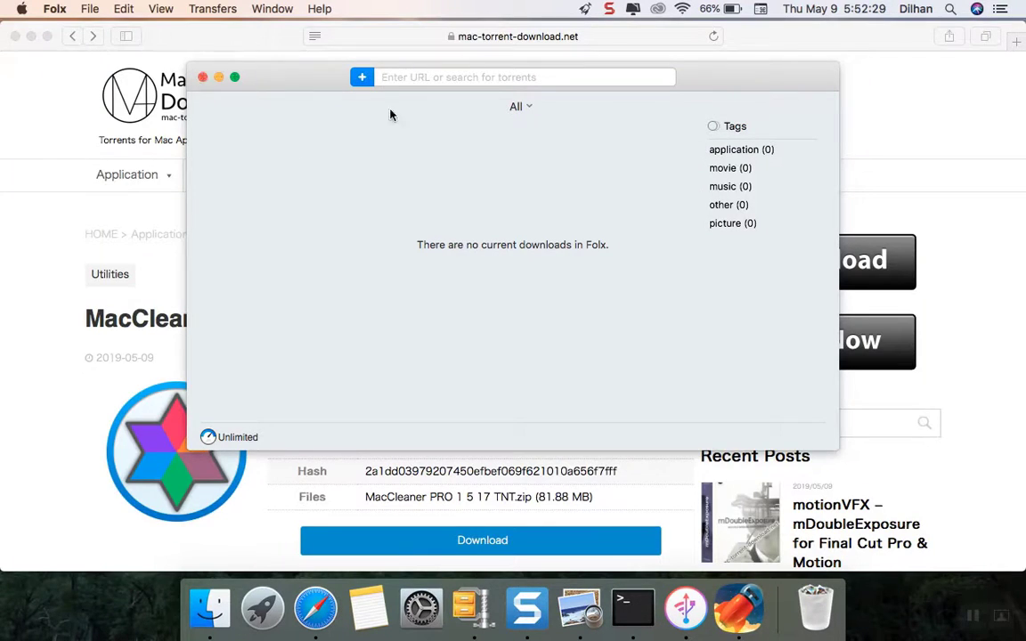
pyautogui.click(520, 106)
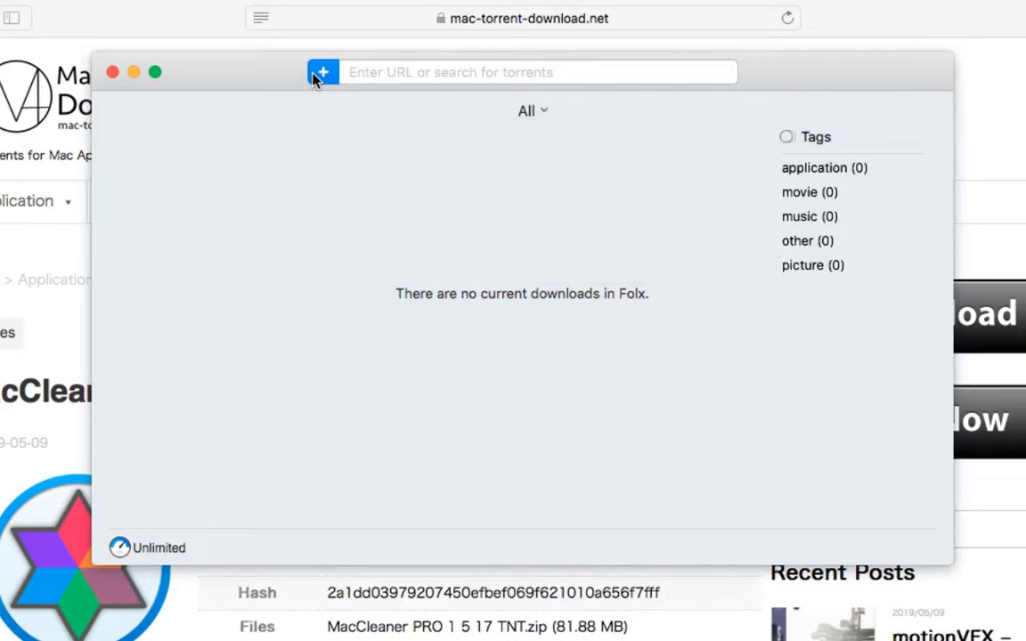
# Start a new YouTube download in Folx and switch to the browser to find a video.
pyautogui.click(324, 71)
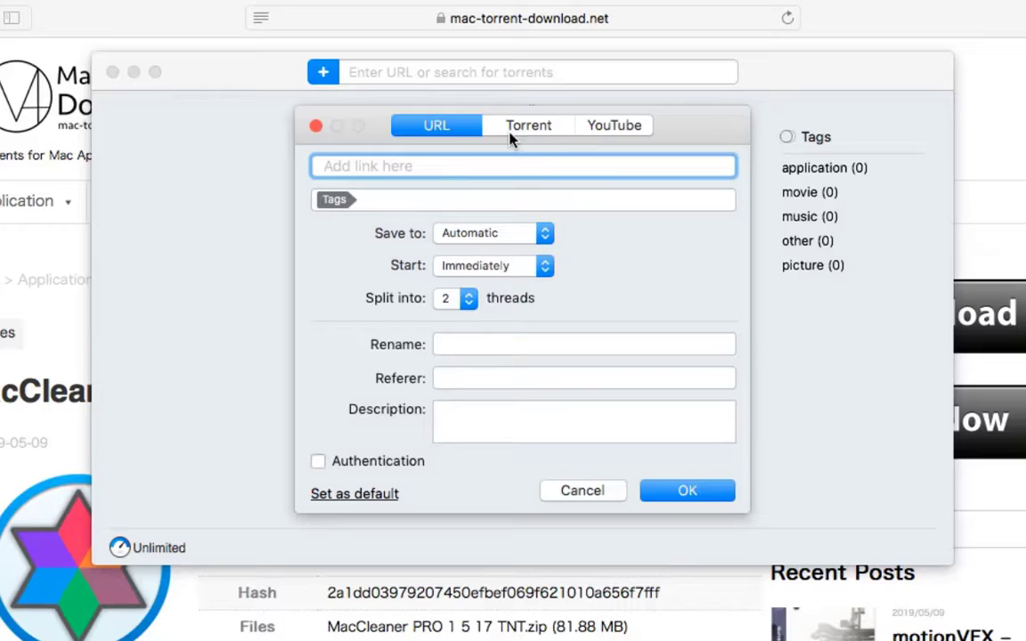
pyautogui.click(613, 124)
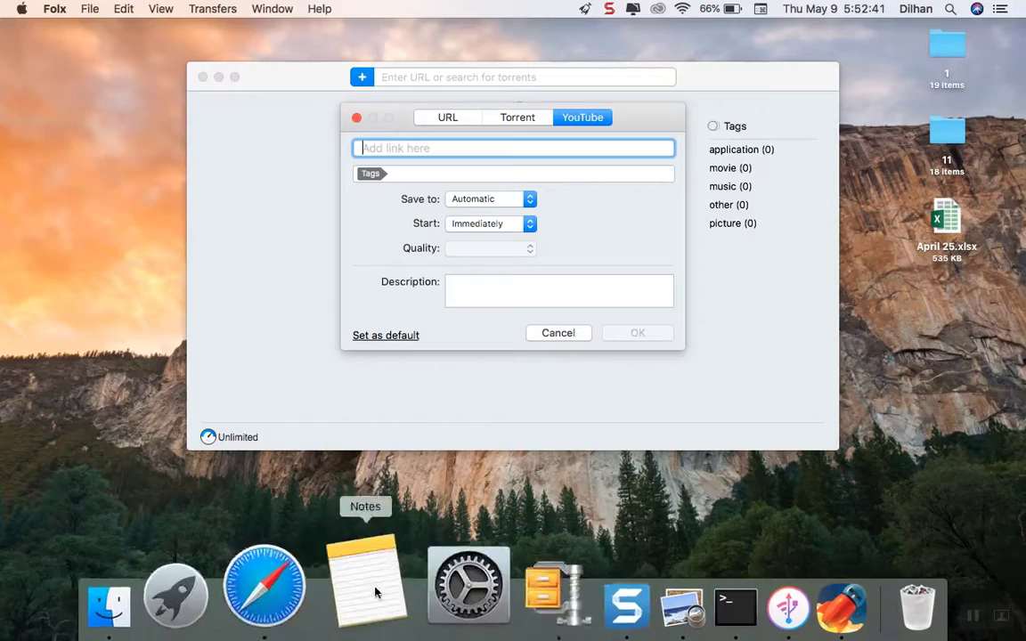
pyautogui.click(259, 599)
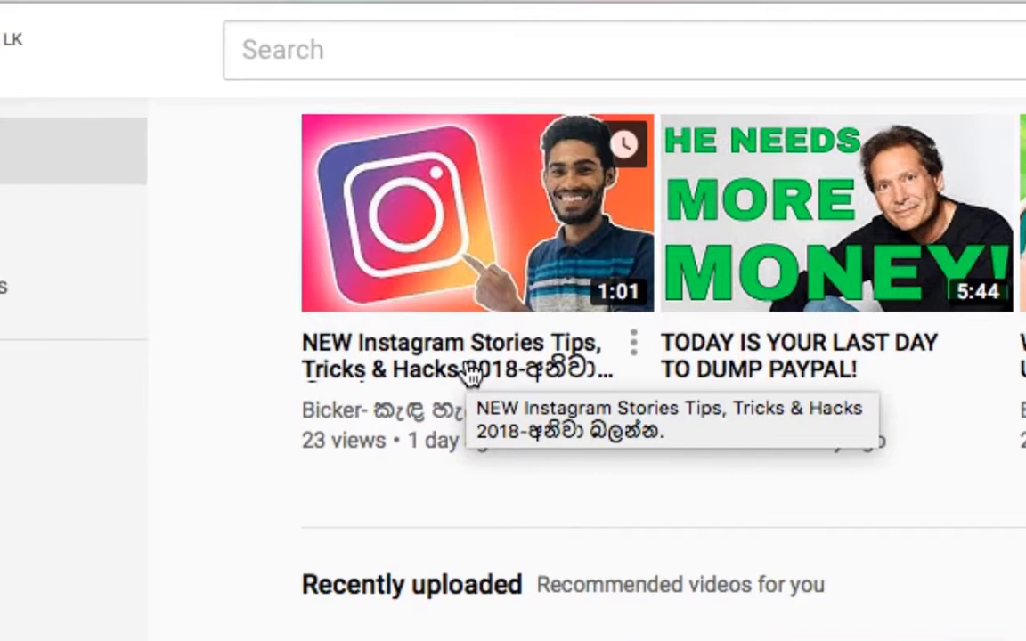
# Open the Instagram Stories tips video by Bicker on YouTube.
pyautogui.click(472, 214)
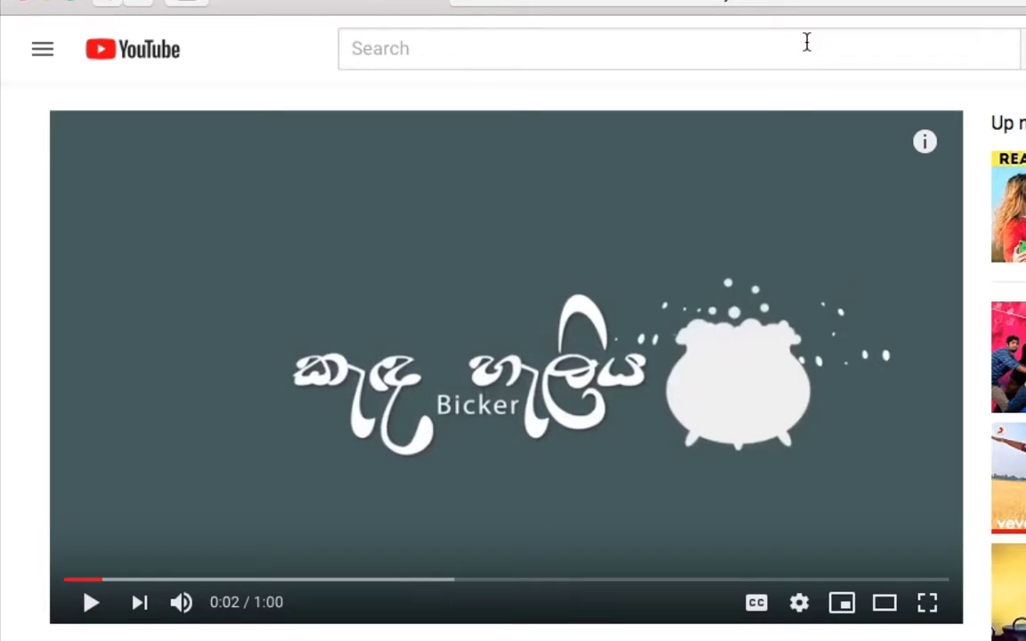
pyautogui.moveTo(411, 305)
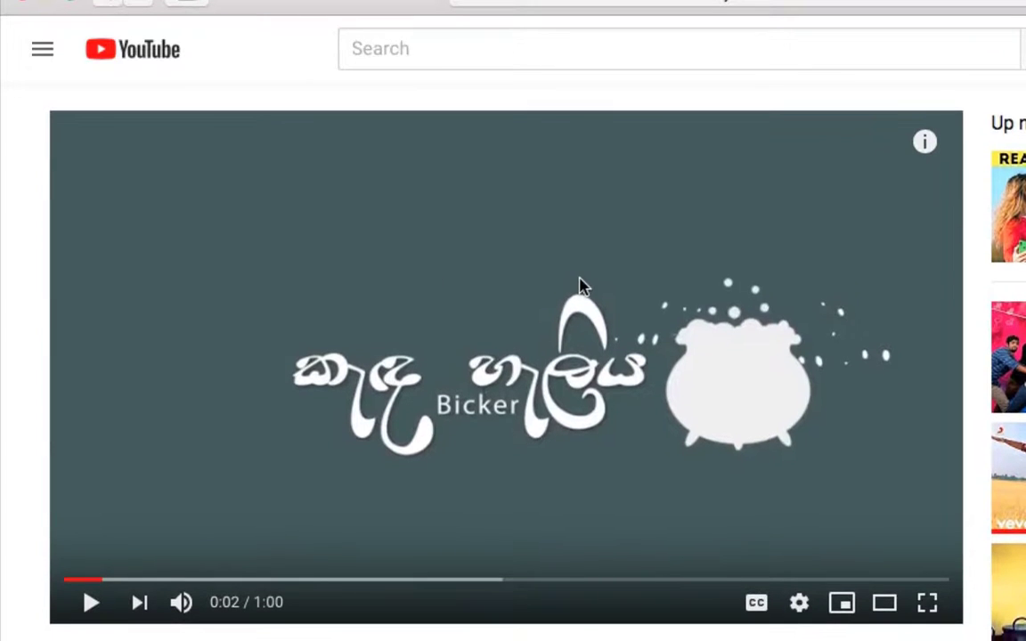
pyautogui.scroll(-3)
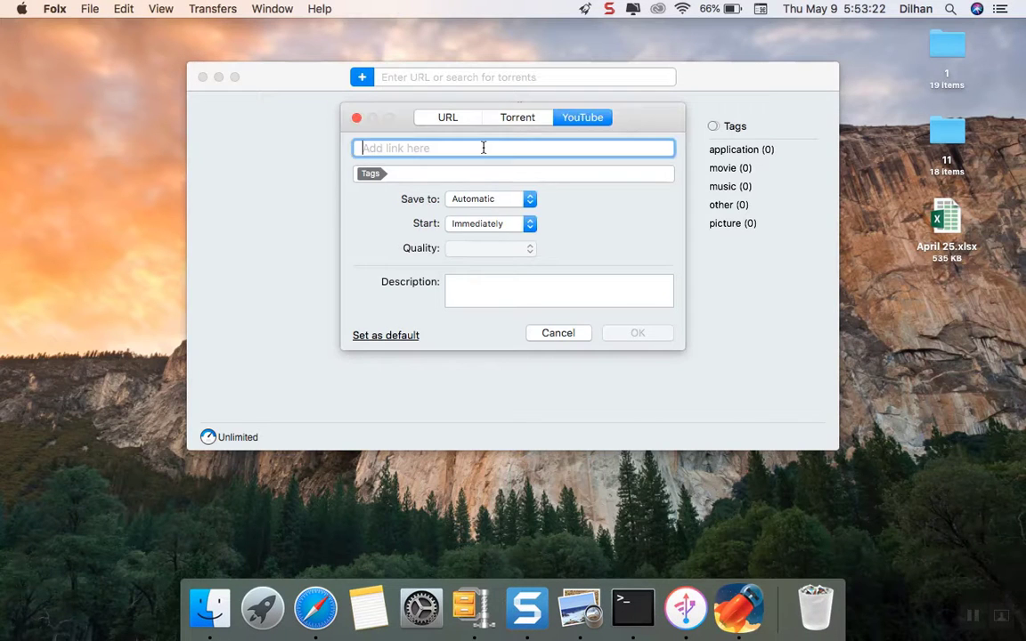
# Paste the youtu.be link, save into Documents, and choose mp4 1080p quality.
pyautogui.rightClick(483, 148)
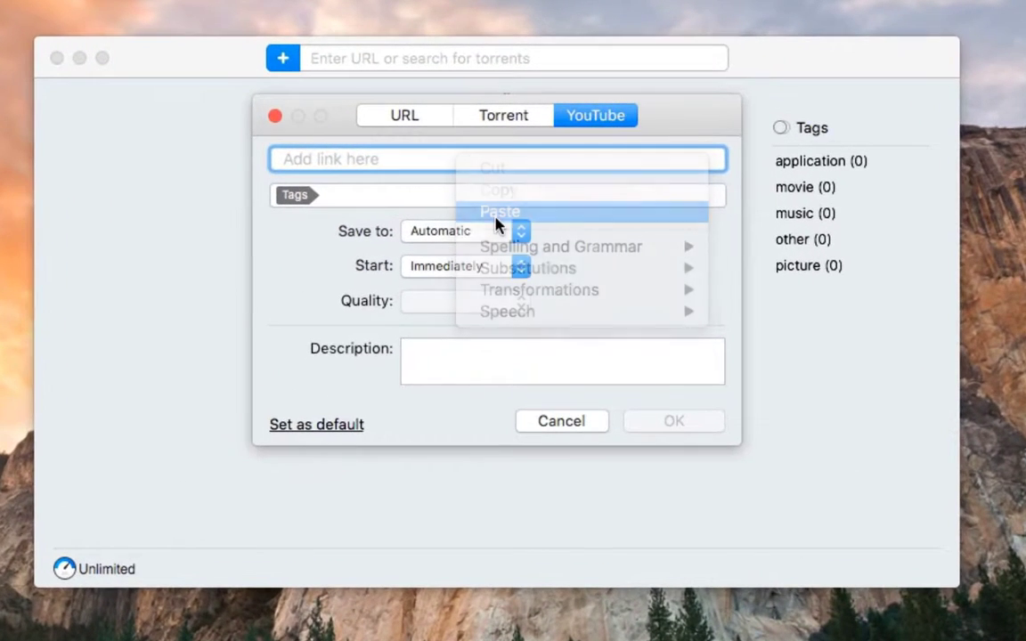
pyautogui.click(500, 212)
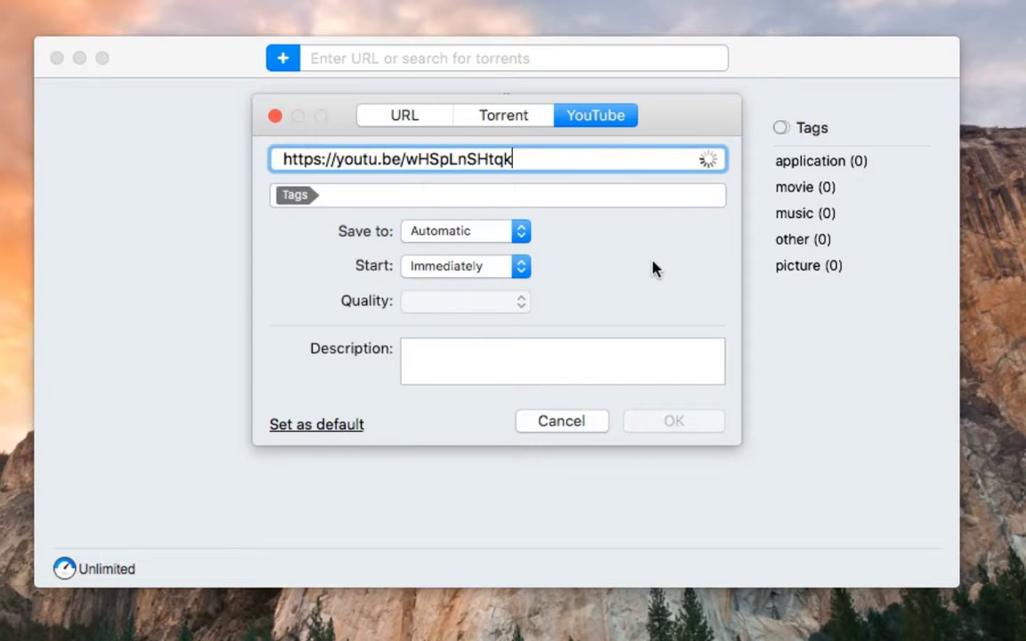
pyautogui.moveTo(474, 239)
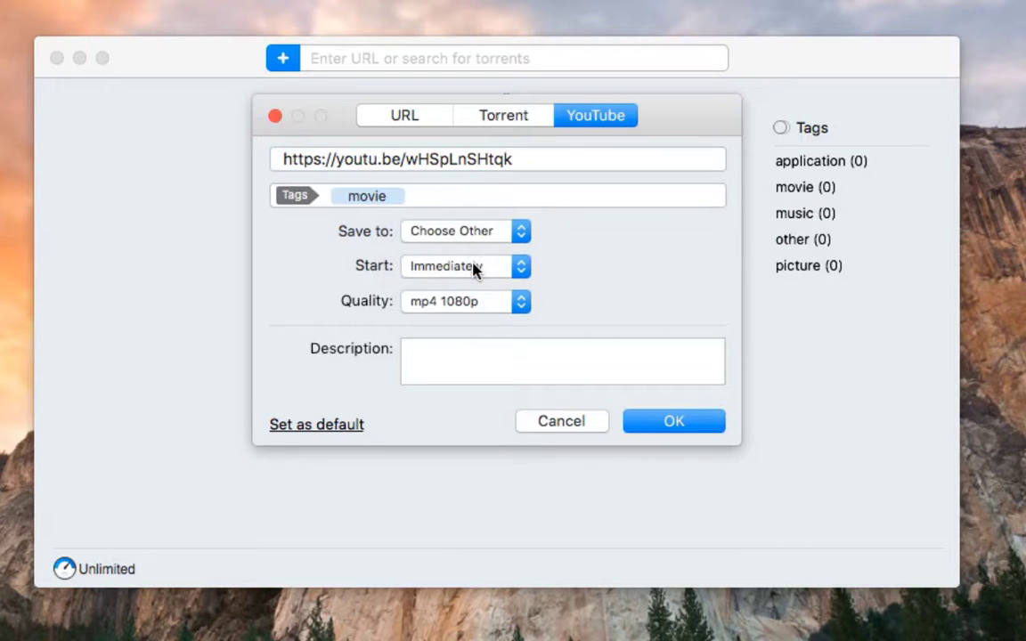
pyautogui.click(464, 231)
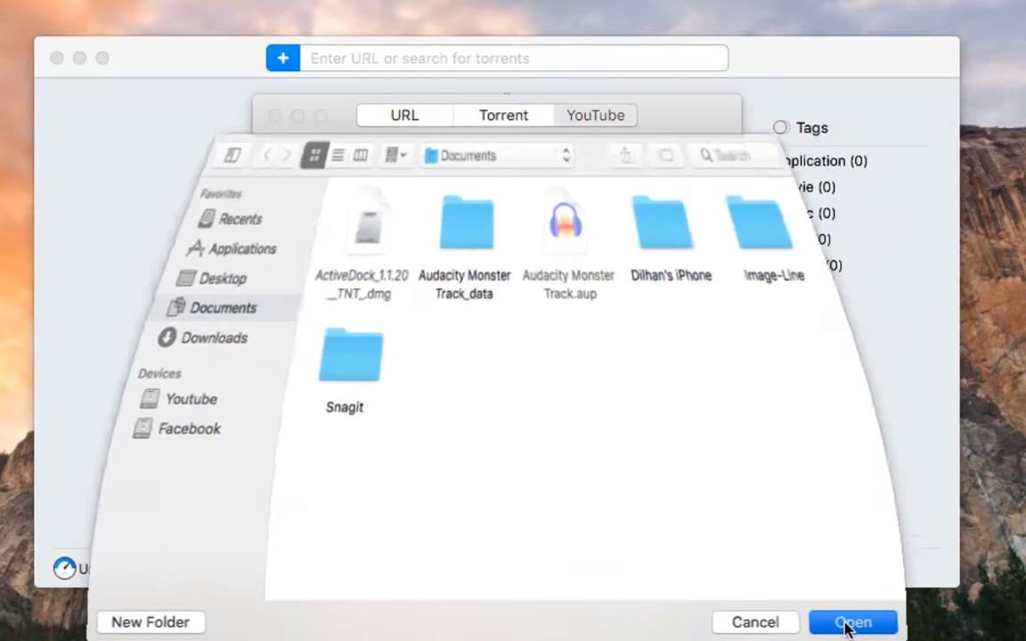
pyautogui.click(856, 620)
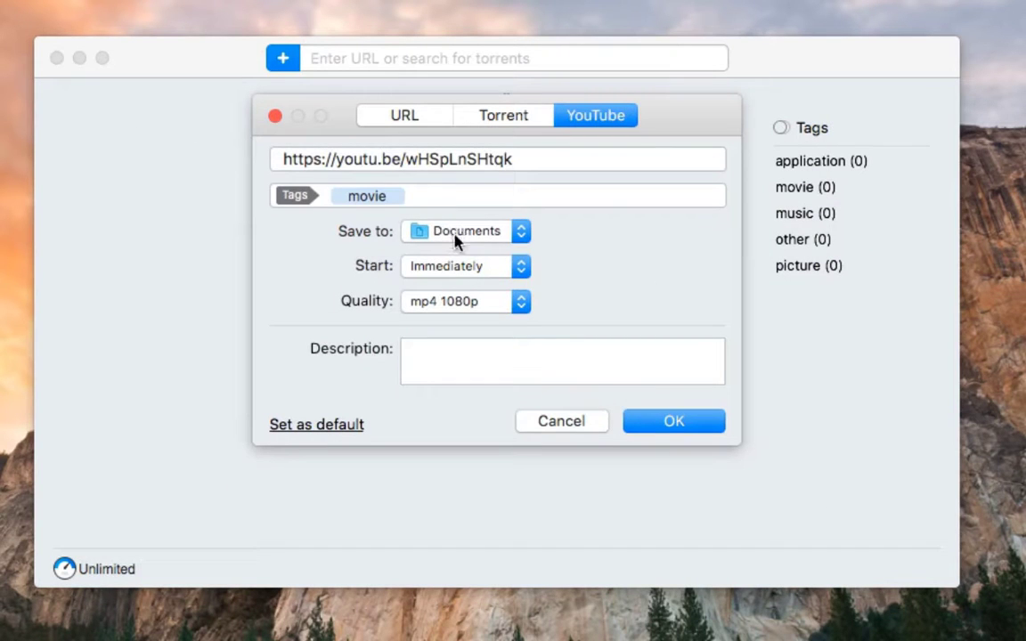
pyautogui.moveTo(472, 279)
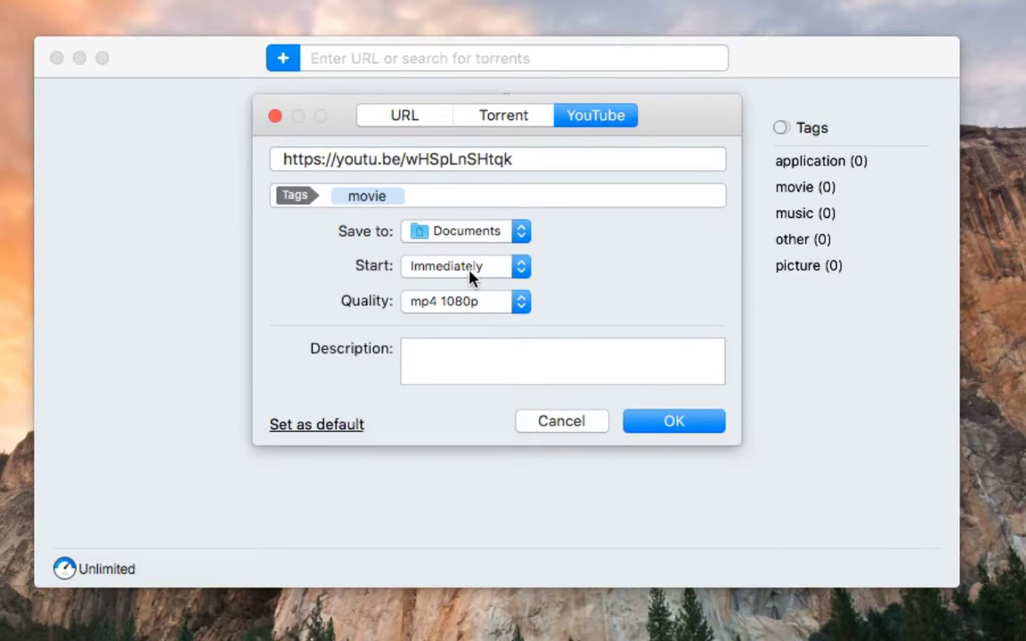
pyautogui.click(465, 301)
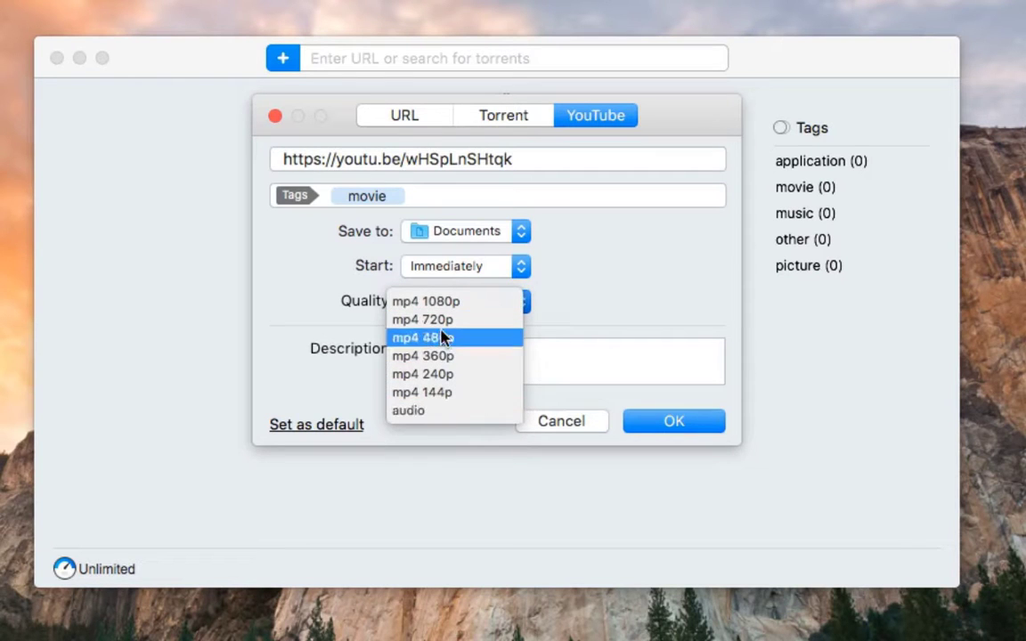
pyautogui.click(426, 300)
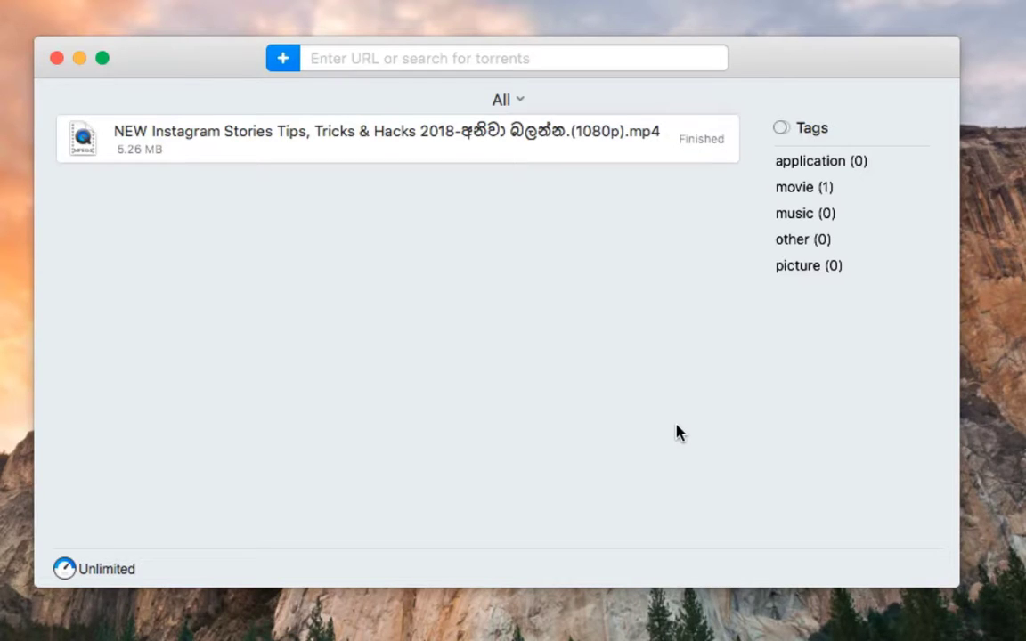
pyautogui.moveTo(541, 265)
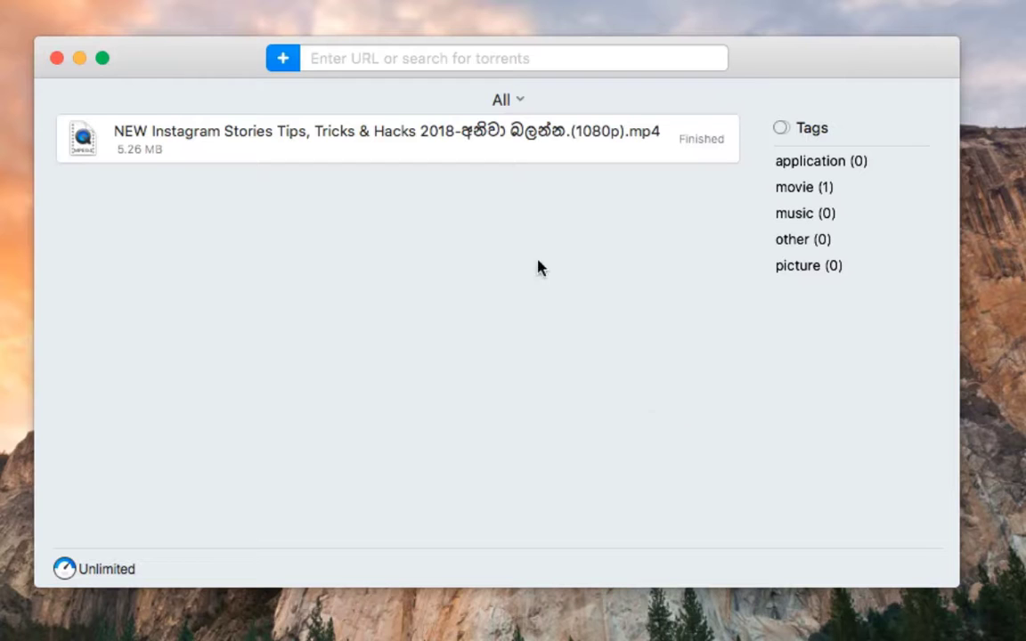